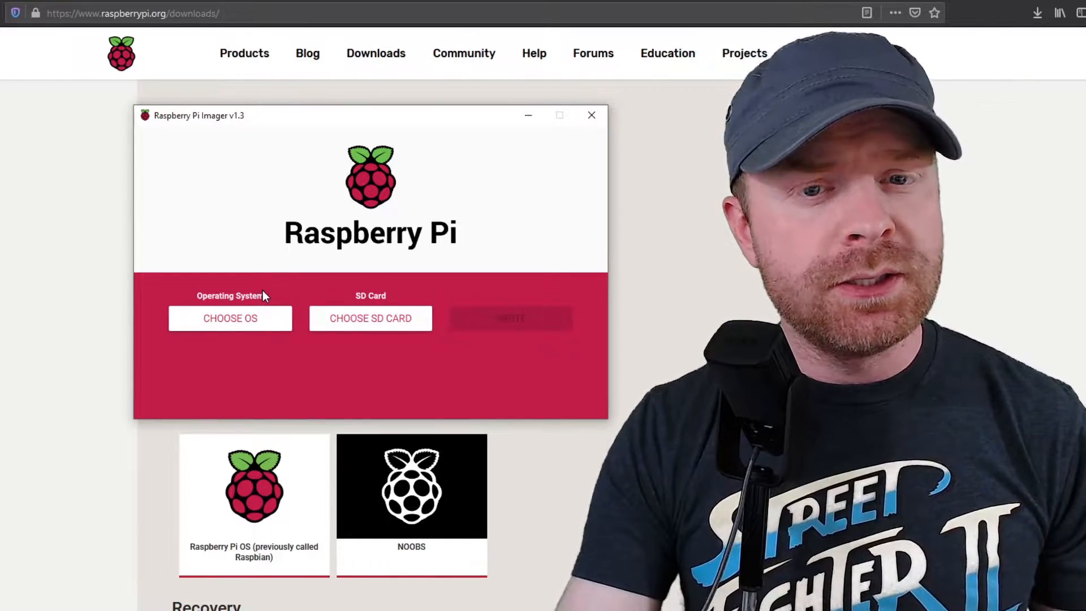
# - Open the operating system list to choose Raspberry Pi OS (32-bit)
pyautogui.click(230, 318)
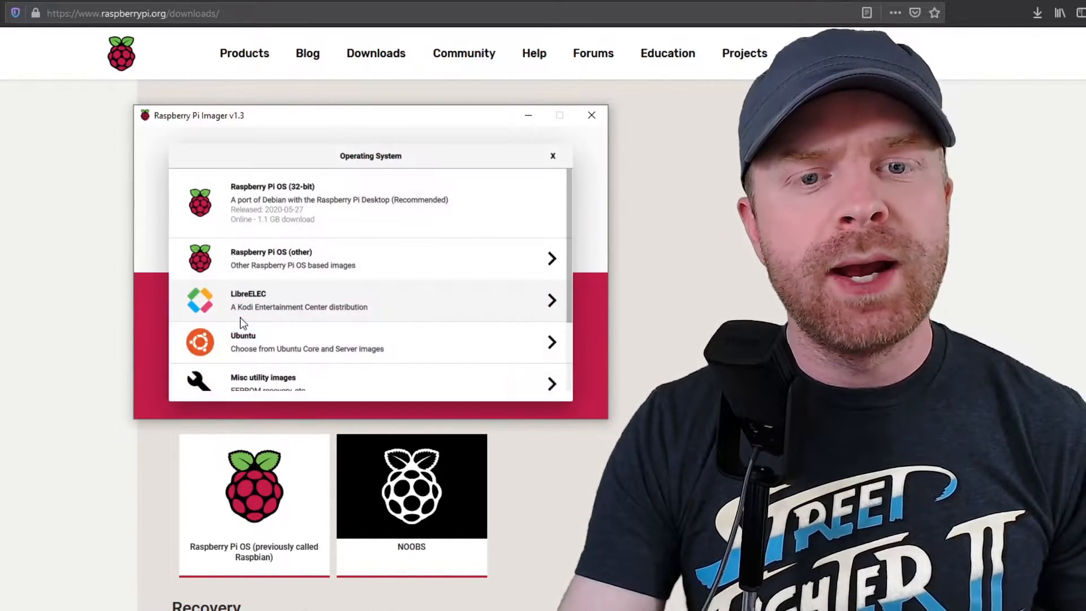
pyautogui.moveTo(450, 171)
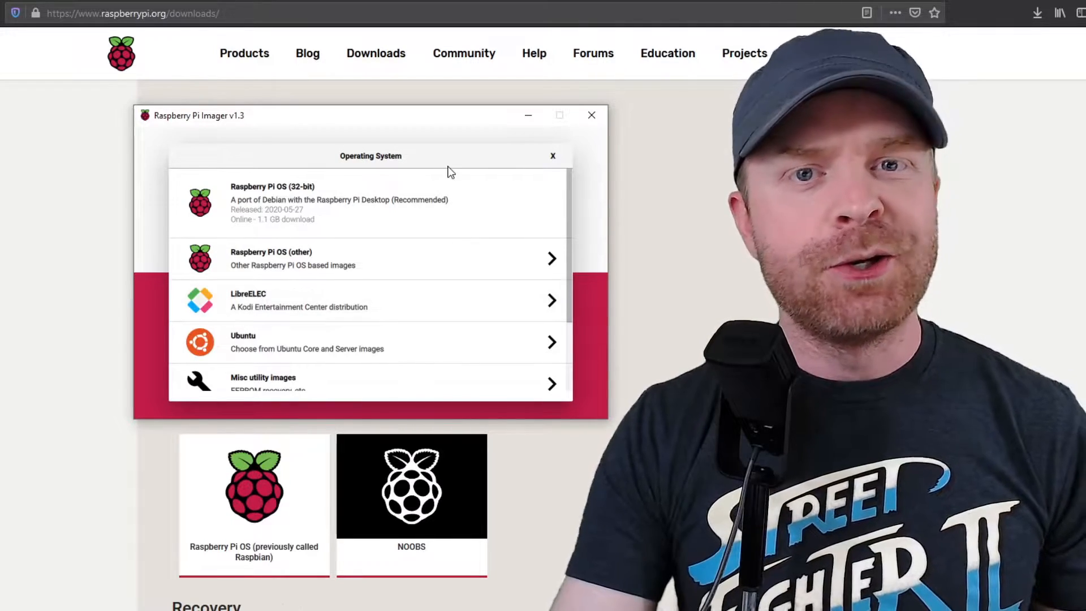
pyautogui.moveTo(404, 225)
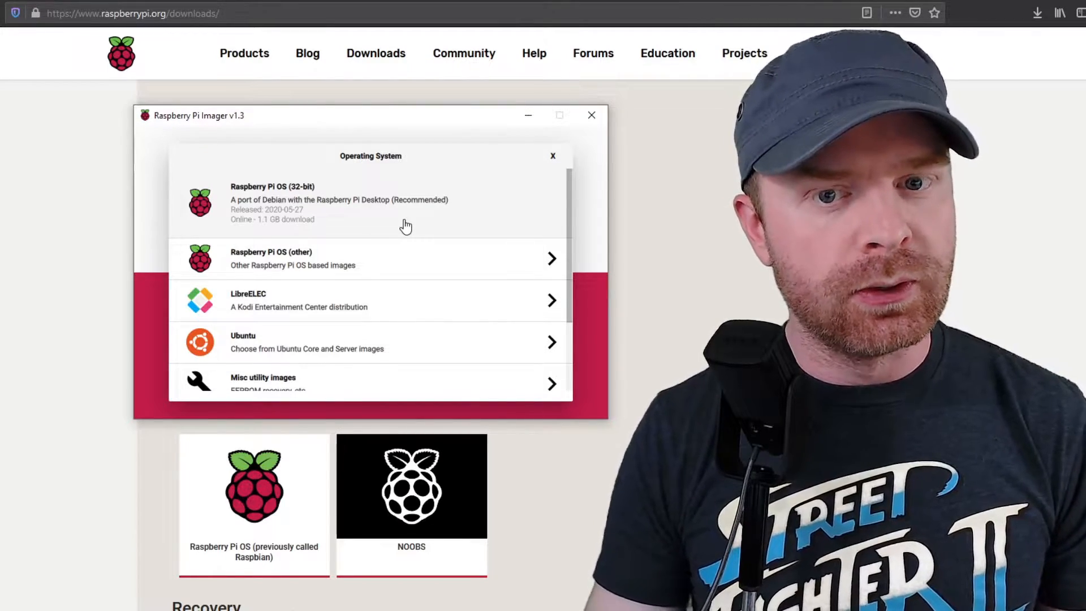
pyautogui.moveTo(397, 222)
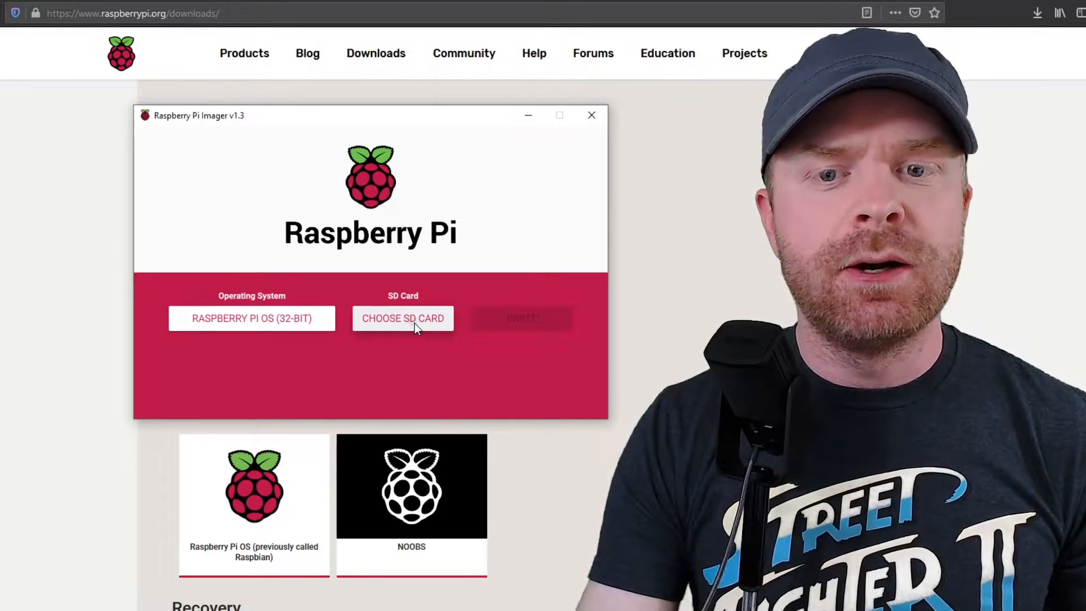
# - Select the SDHC Card - 31.9 GB as the write target
pyautogui.click(402, 318)
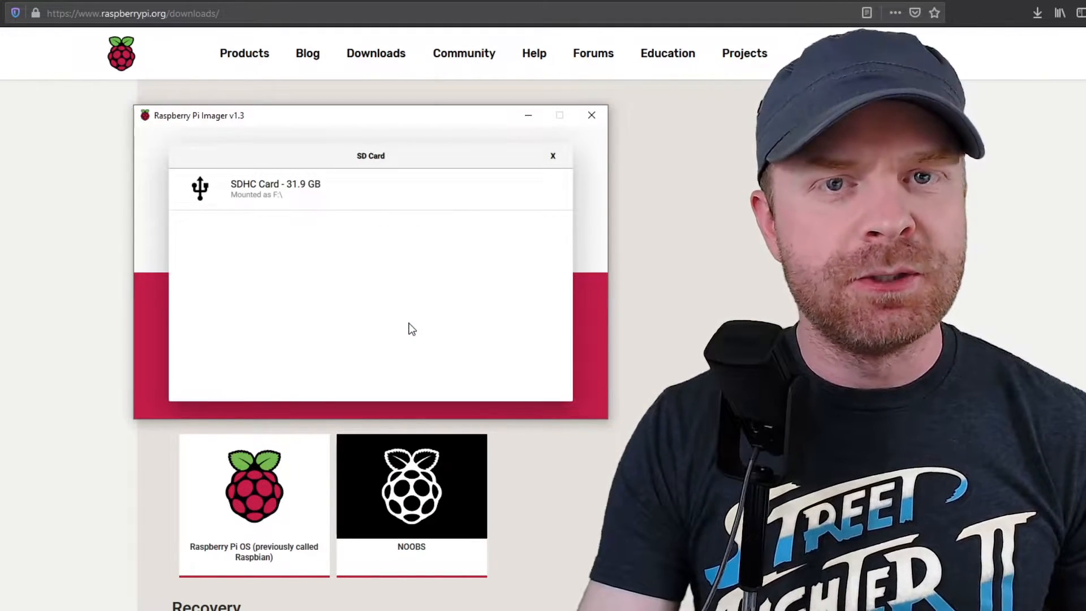
pyautogui.moveTo(421, 326)
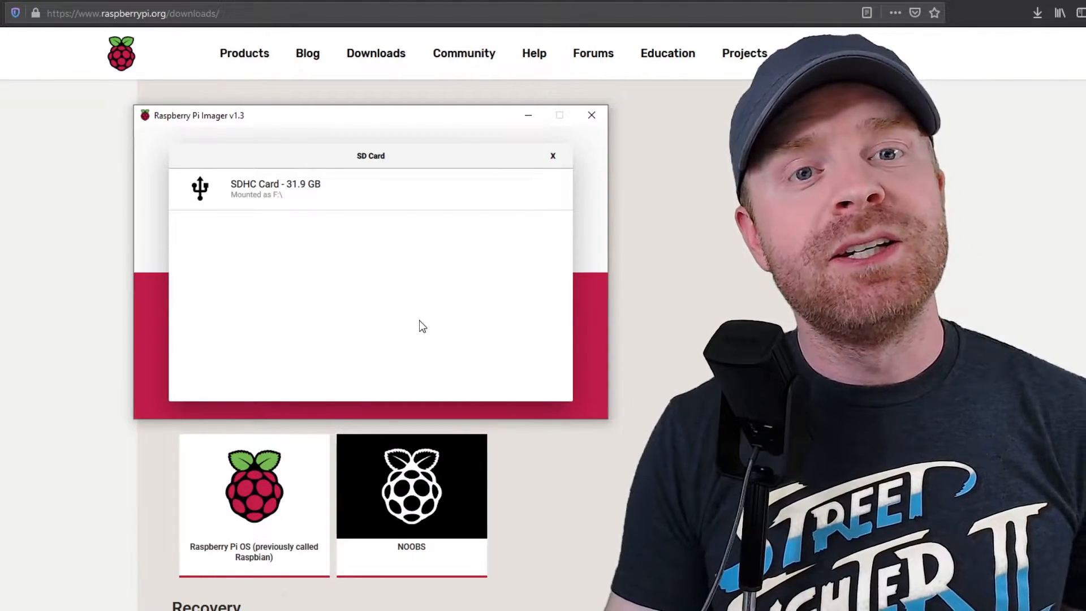
pyautogui.click(274, 188)
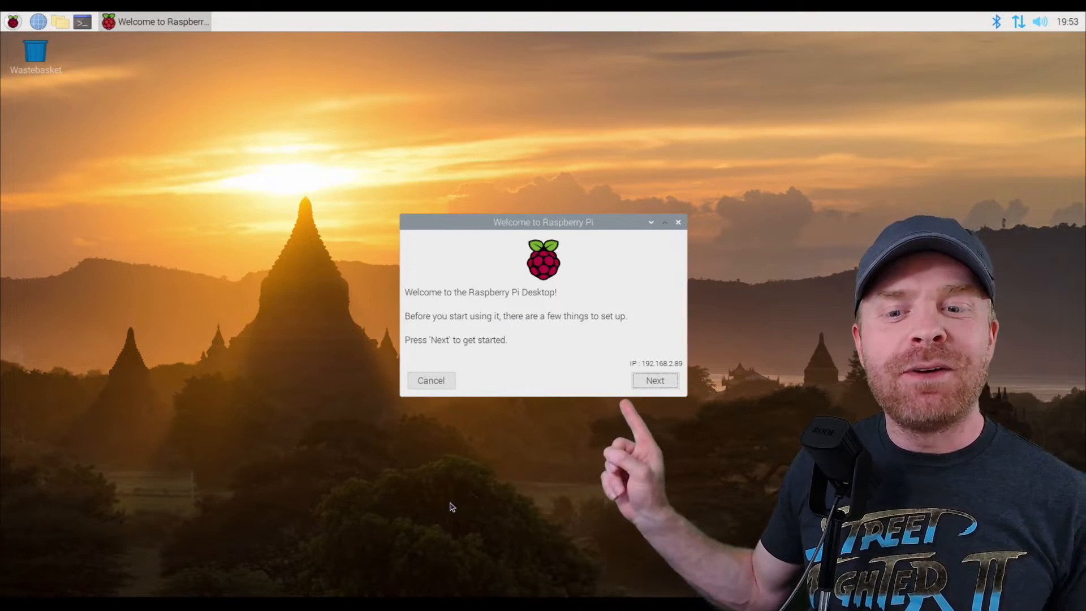
# - Close the Welcome to Raspberry Pi setup wizard
pyautogui.click(655, 380)
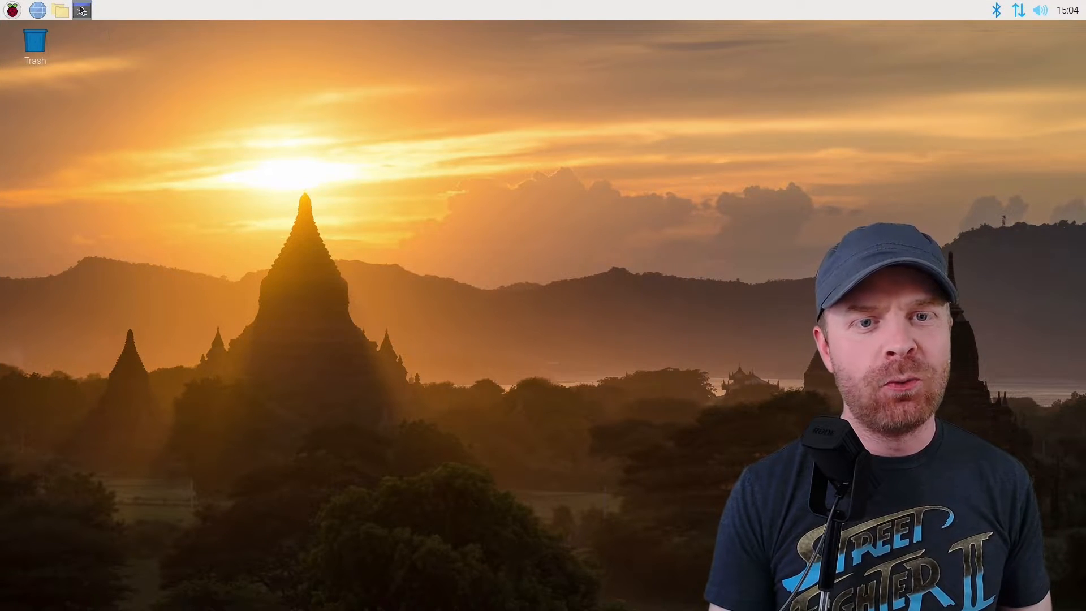
# - Open LXTerminal from the taskbar to run sudo rpi-eeprom-update
pyautogui.click(80, 10)
pyautogui.write('sudo rpi-eeprom-update')
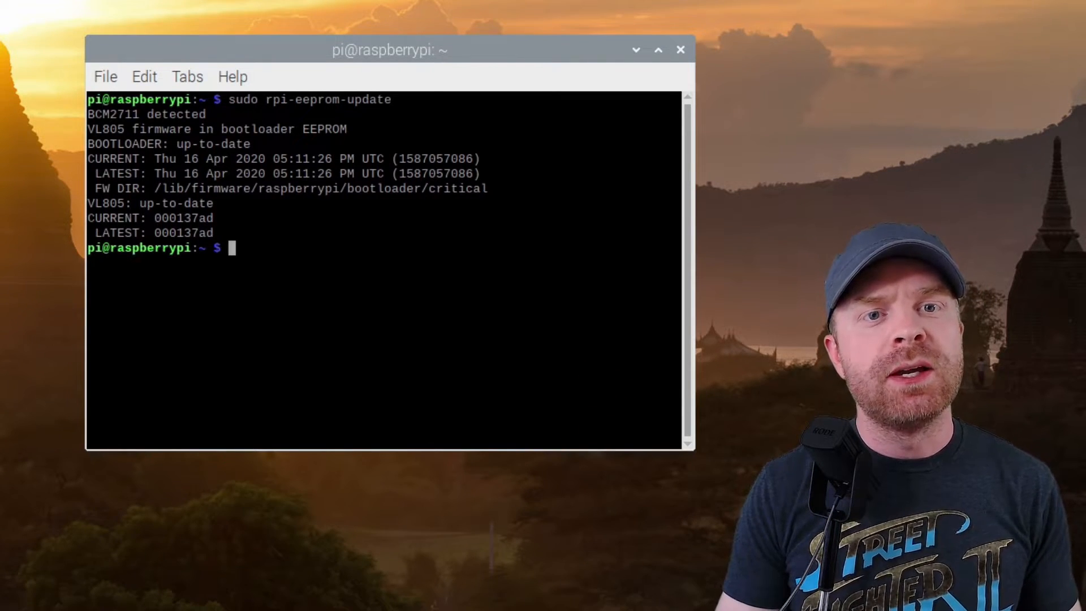
# - Run 'sudo apt update && sudo apt upgrade', then enter 'sudo apt install rpi-eeprom'
pyautogui.write('sudo apt update  && sudo apt upgrade')
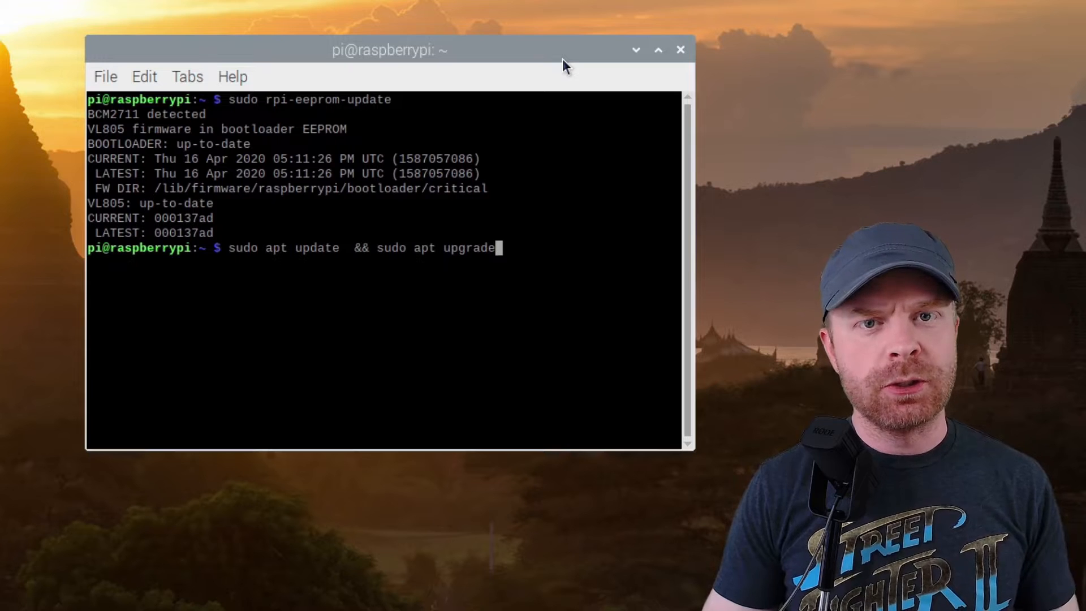
pyautogui.write('sudo apt install rpi-eeprom')
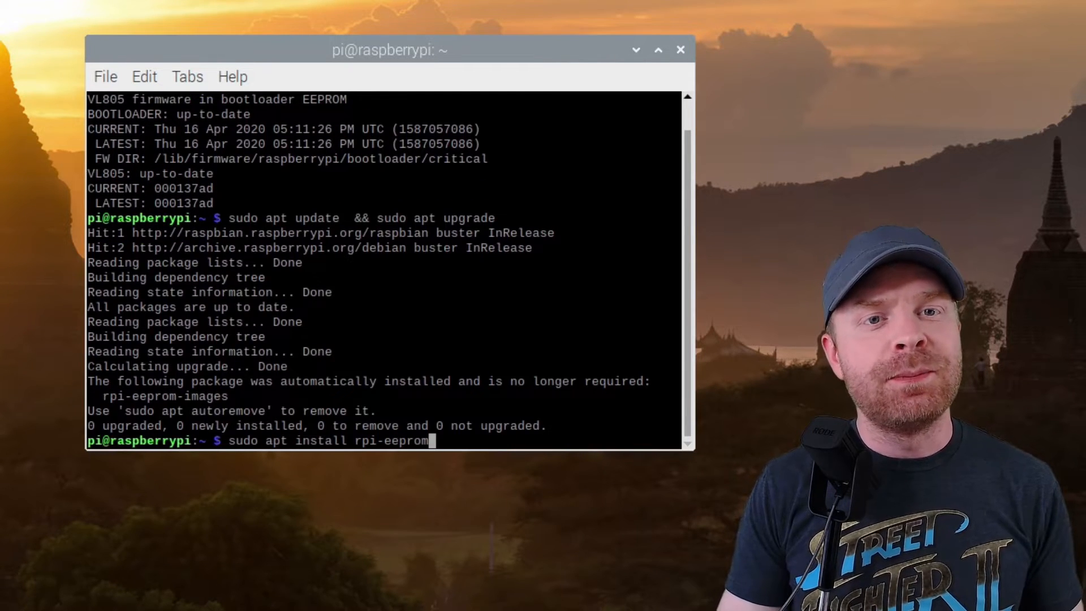